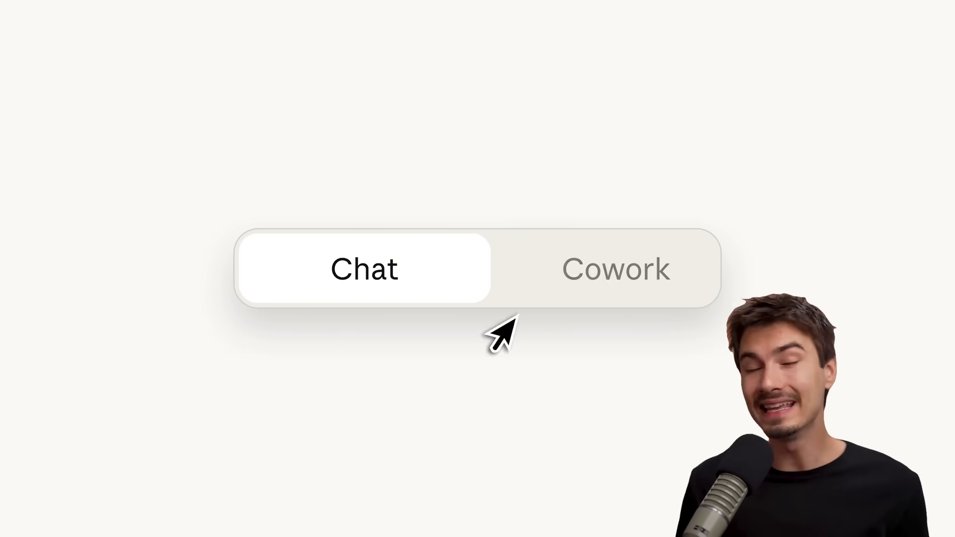
Switch Claude to Cowork mode and bring up the task suggestion cards and prompt box.
click(614, 269)
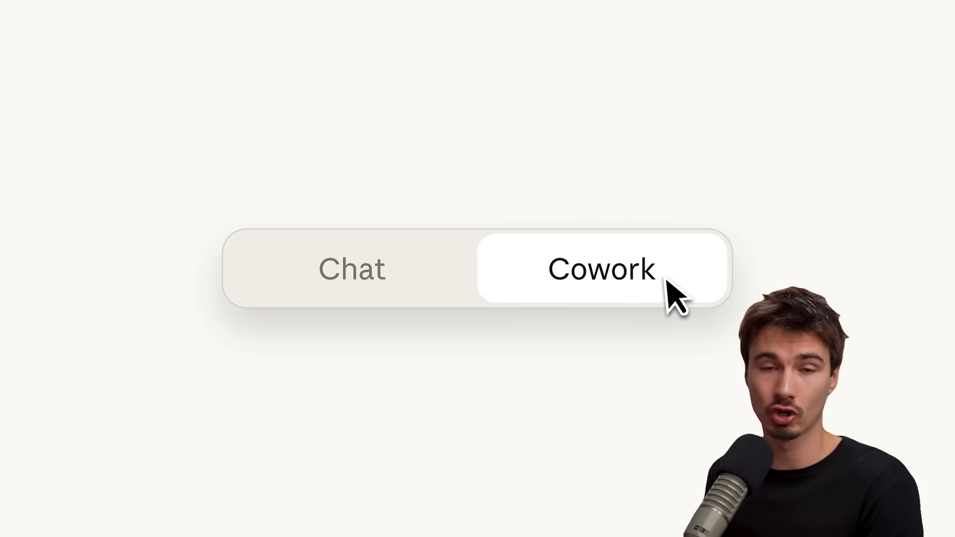
click(601, 269)
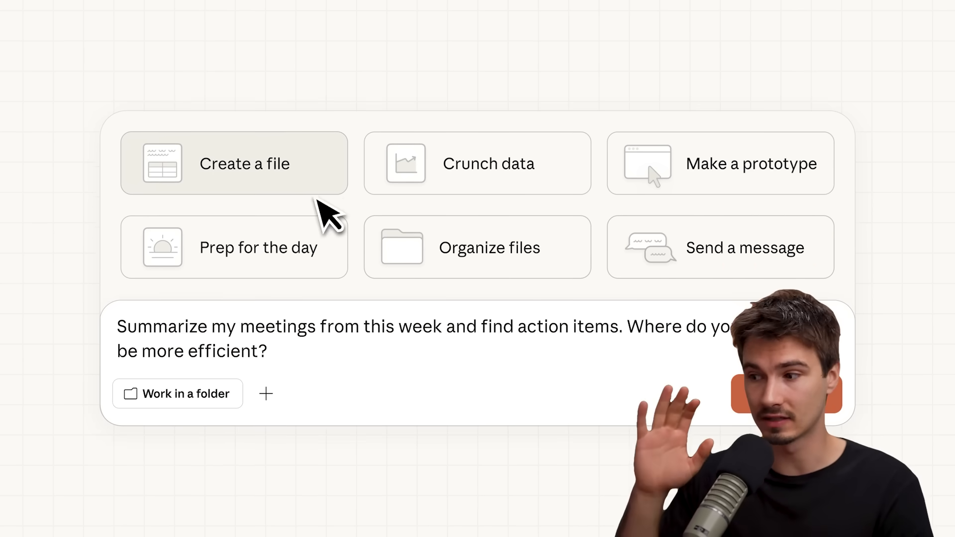
click(177, 394)
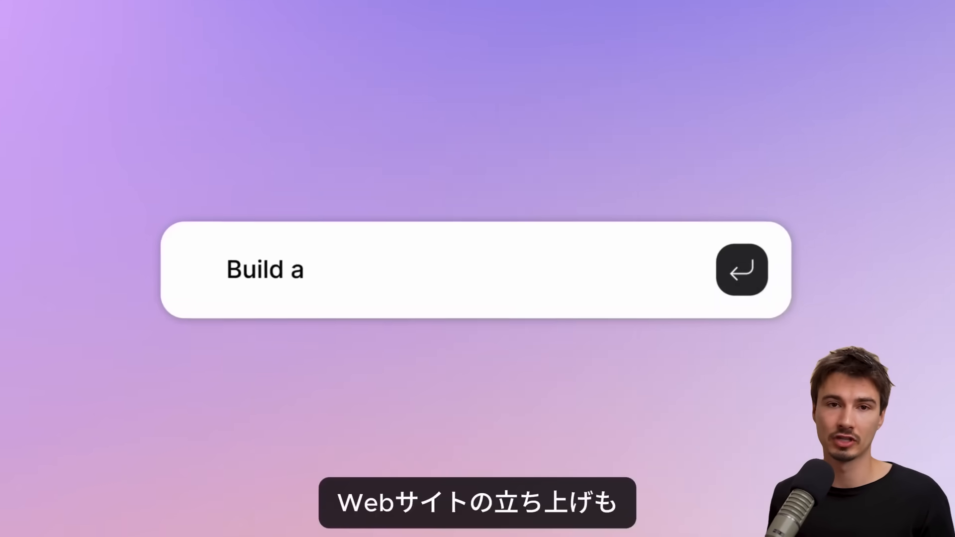
Submit the prepared Cowork request asking where work could be done better.
click(741, 270)
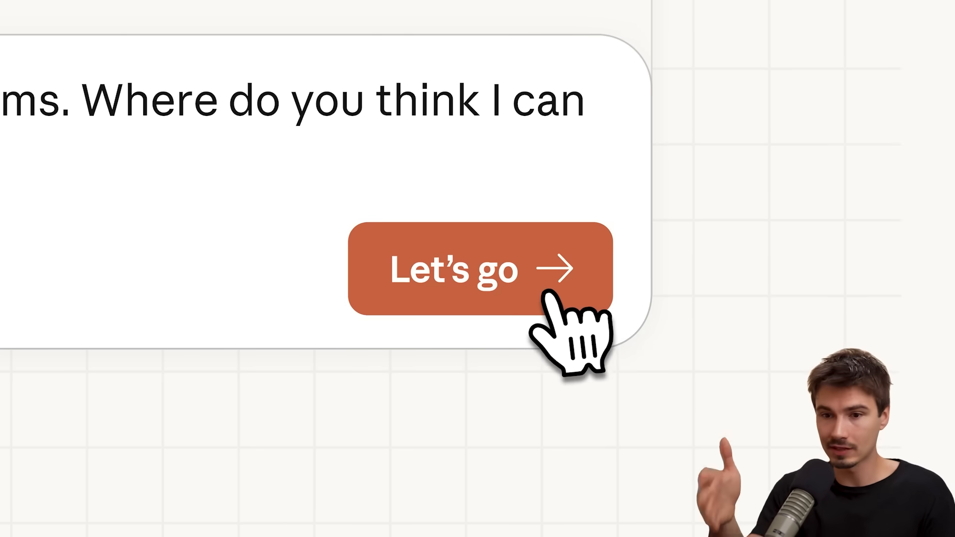
click(471, 269)
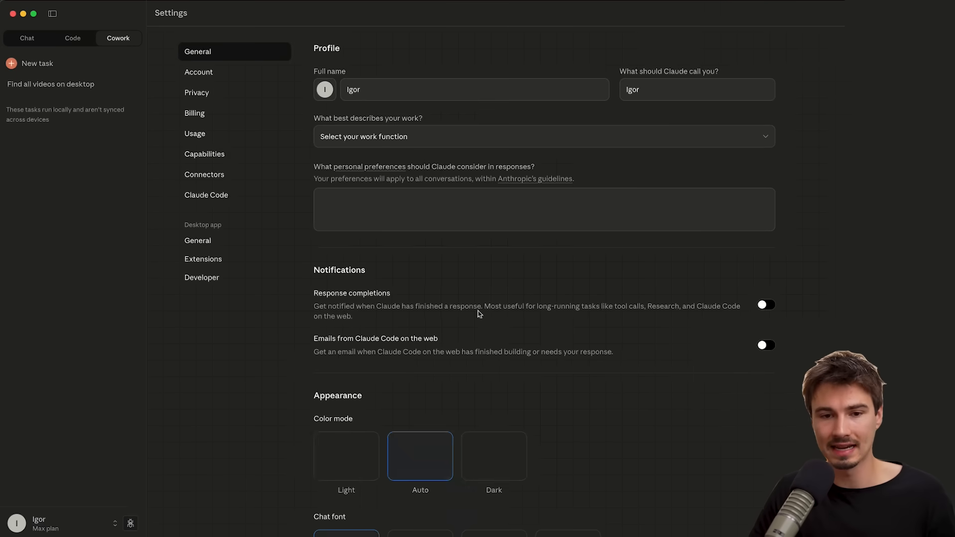
Close Settings and return to a fresh Cowork task screen.
click(204, 174)
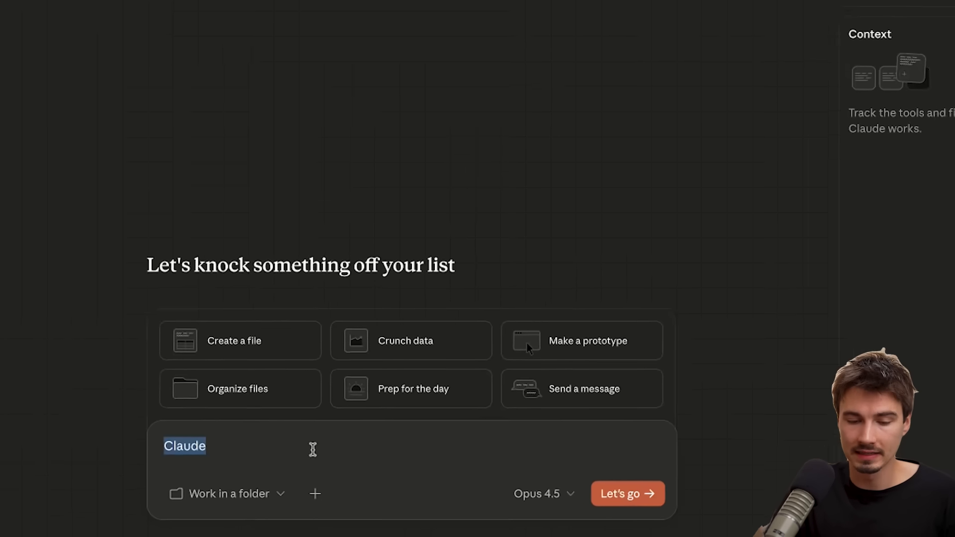
Ask Cowork to organize all desktop files, with Desktop as the working folder.
text(Help me organize all)
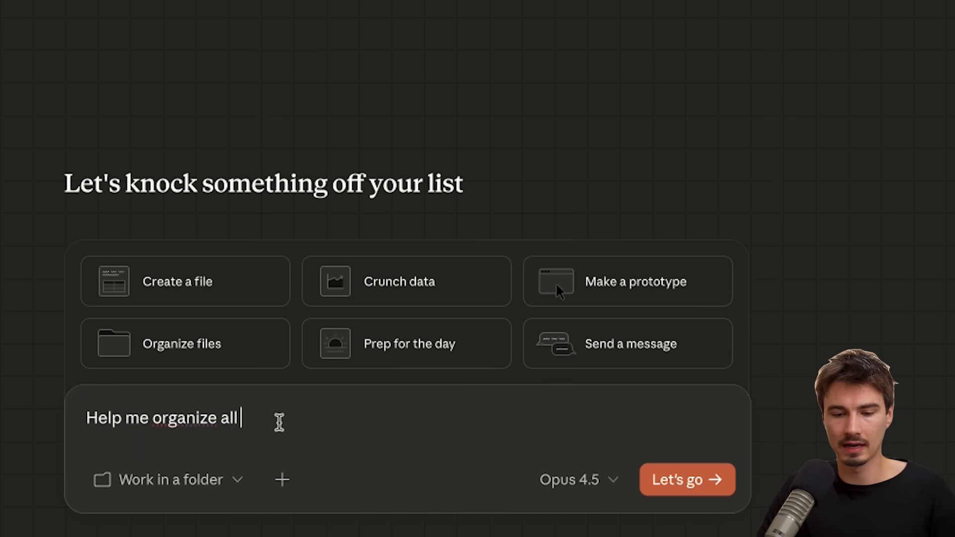
text(of the files on my des)
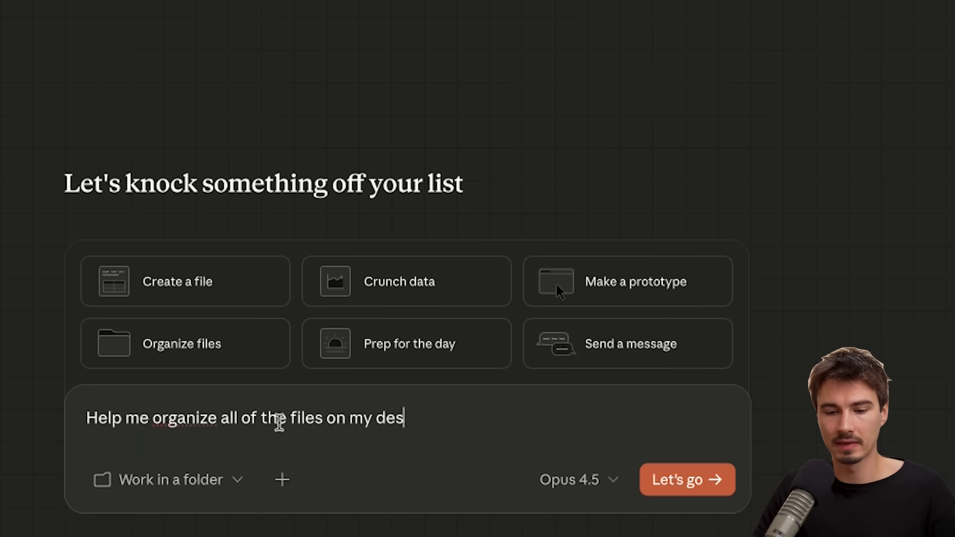
click(169, 480)
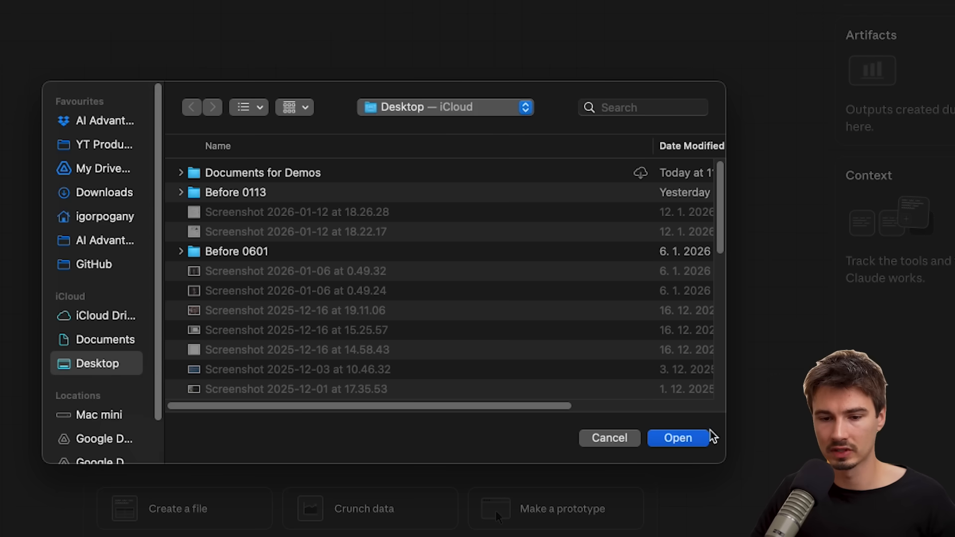
click(678, 437)
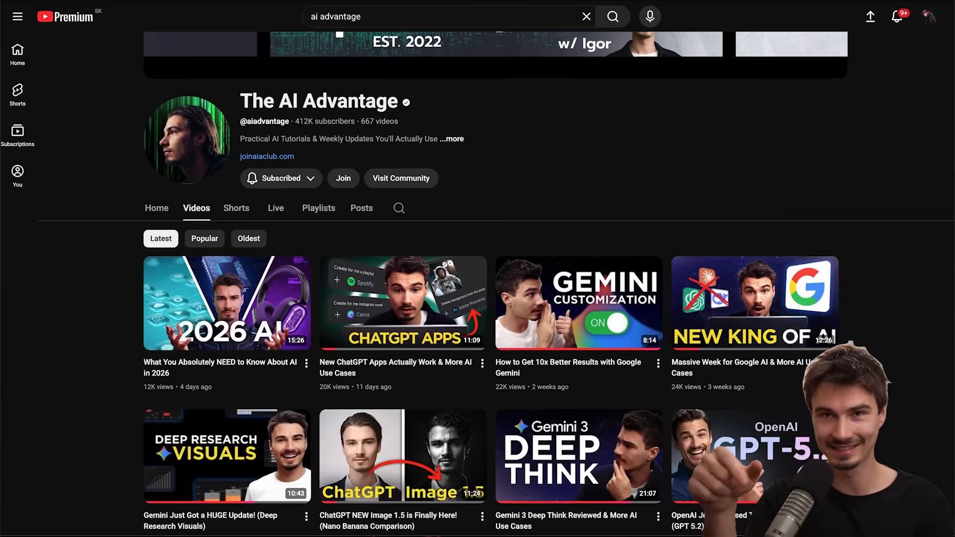
scroll(down, 3)
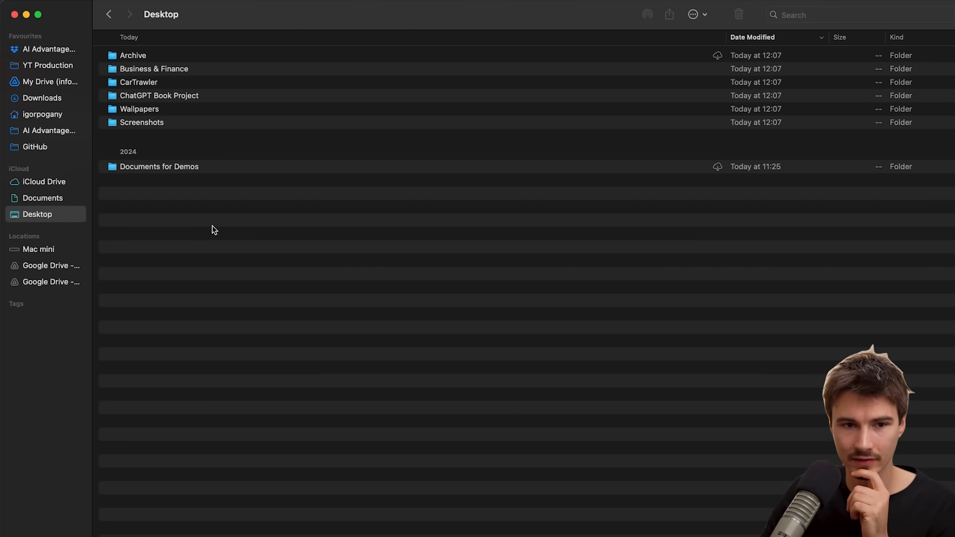
mouse_move(162, 169)
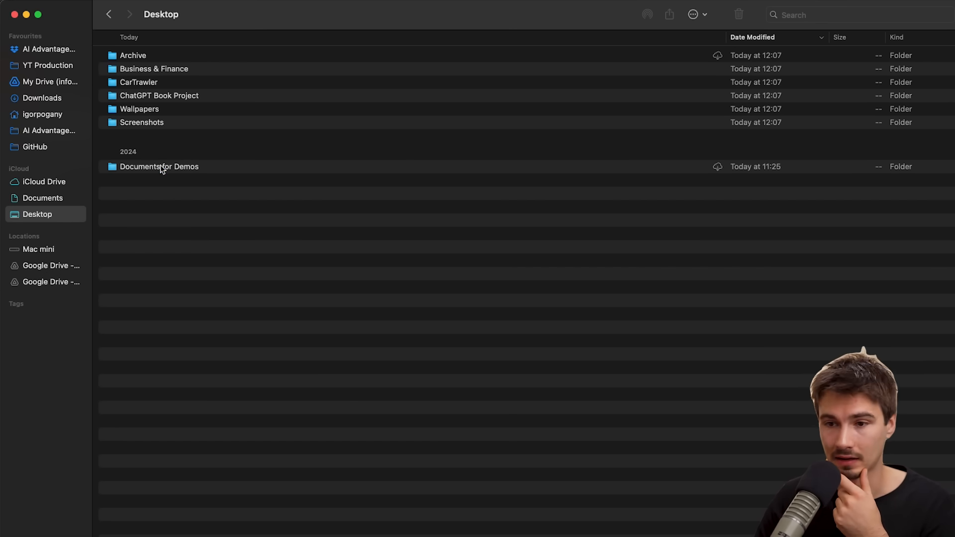
Browse the Documents for Demos folder, preview an image, then open and scroll Archive.
double_click(159, 166)
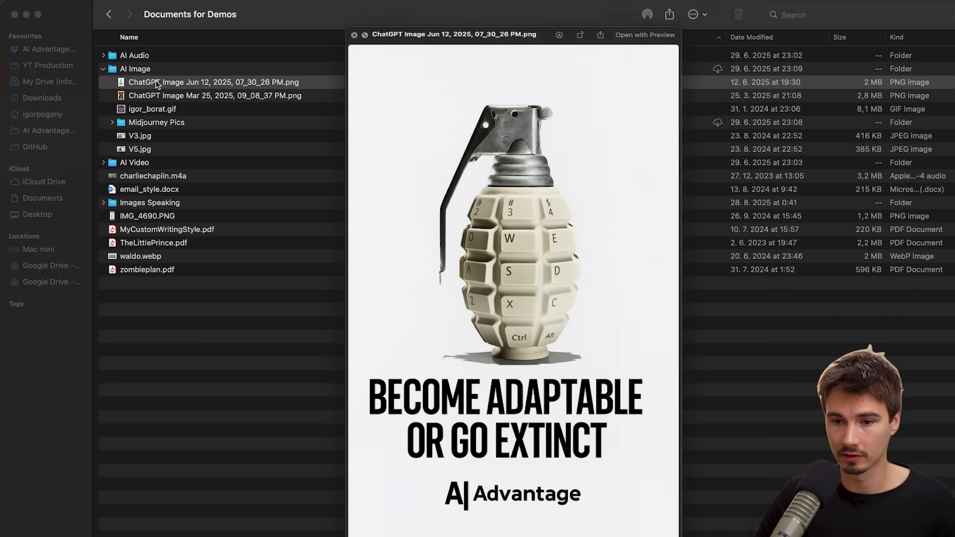
click(153, 108)
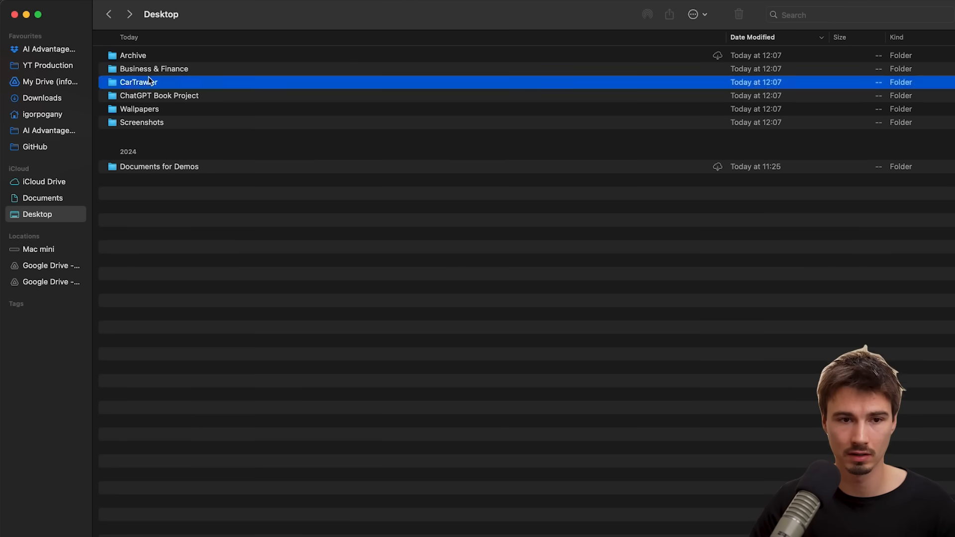
double_click(132, 55)
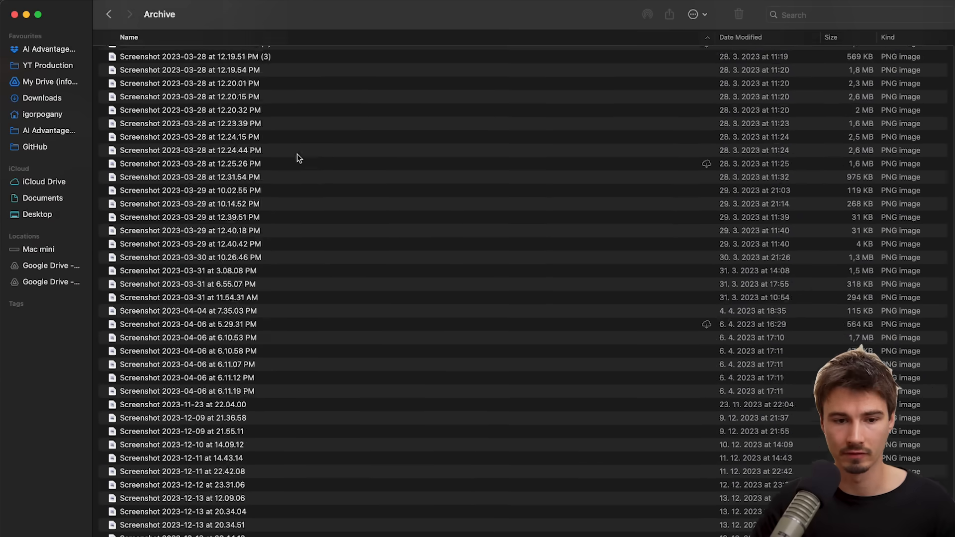
scroll(down, 3)
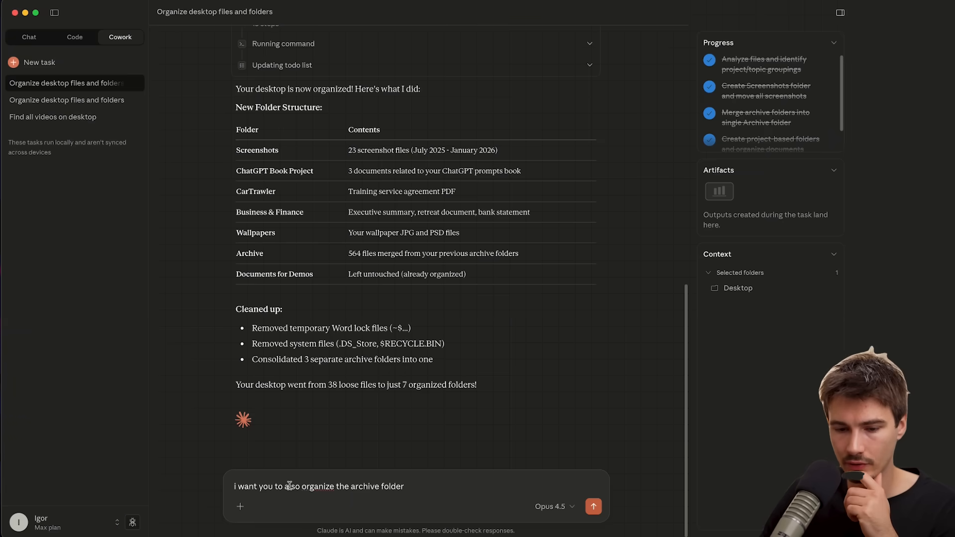
Start a follow-up request asking Cowork to also organize the Archive folder.
click(592, 506)
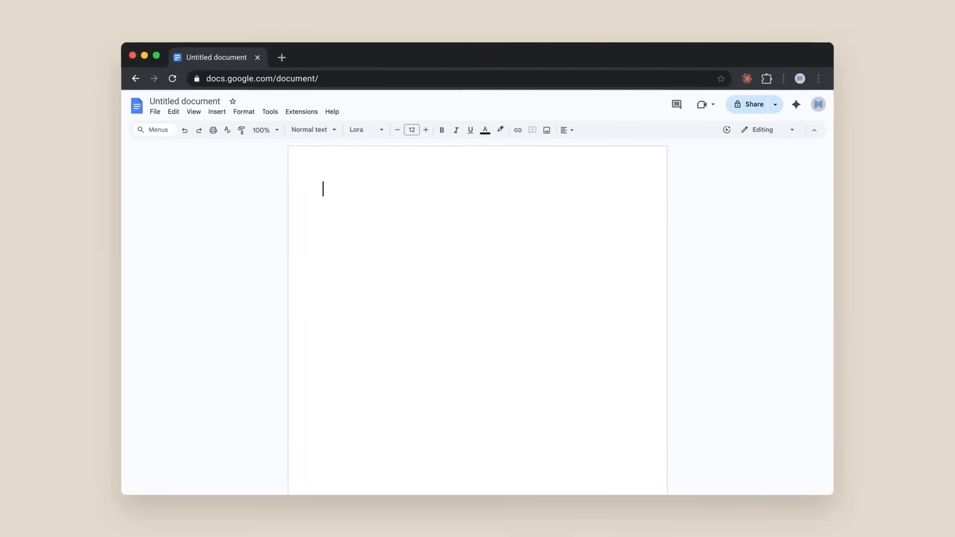
Open Claude beside the blank Google Doc and send the Patronly weekly revenue request.
click(746, 78)
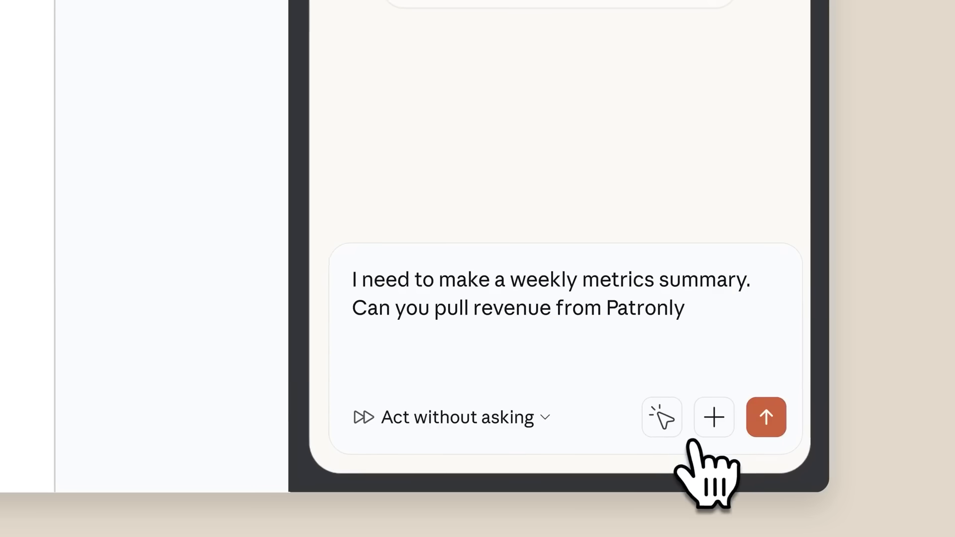
click(765, 417)
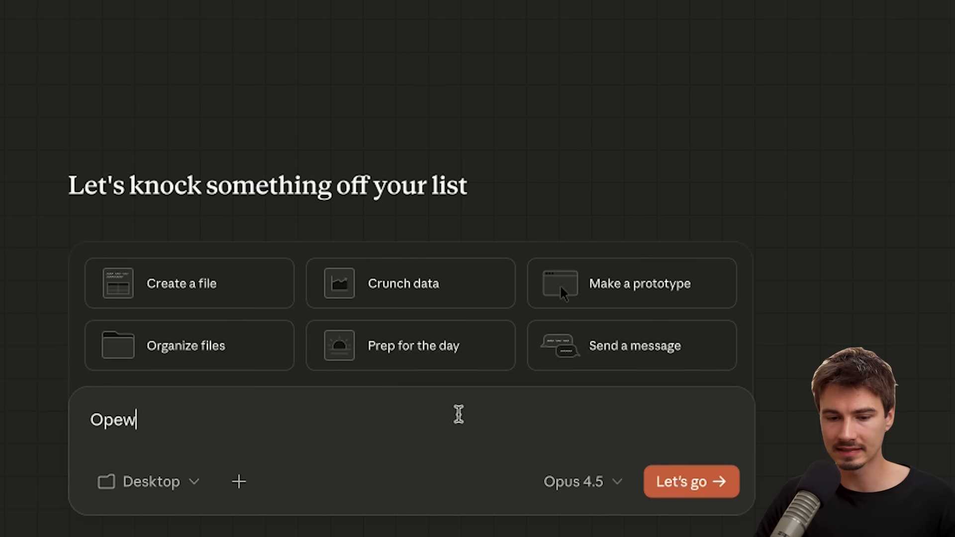
Type a request to open Gmail and report the 3 most important emails from the past 24 hours.
key(Backspace)
text(n)
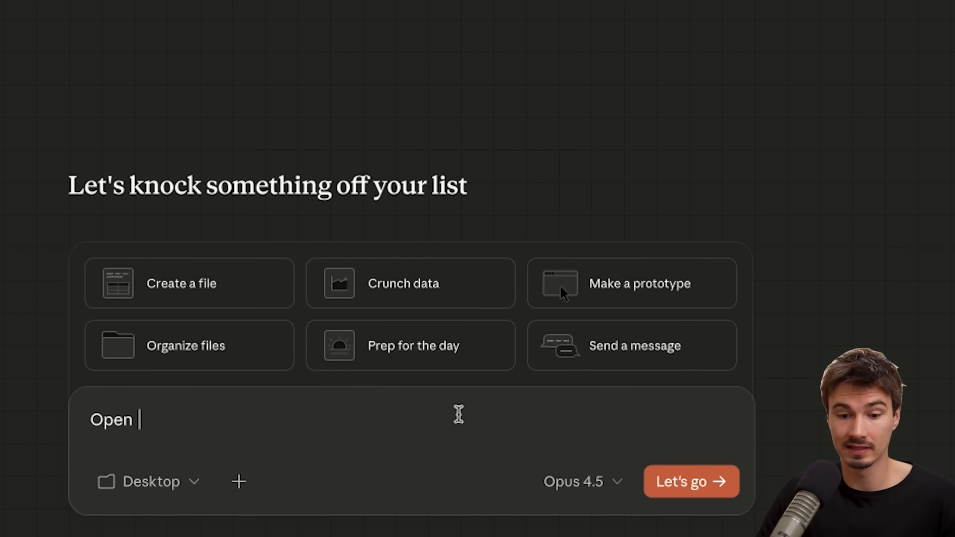
text(my)
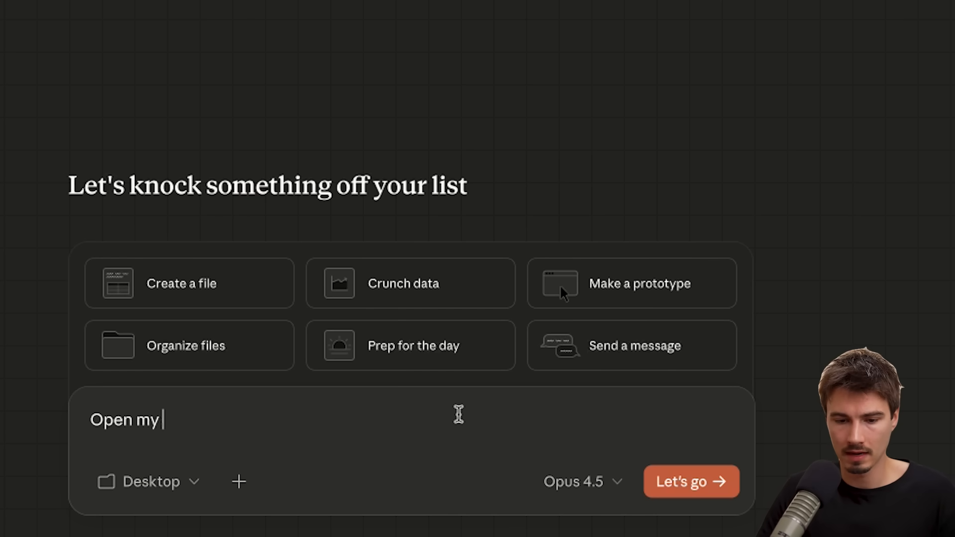
text(gmail account in)
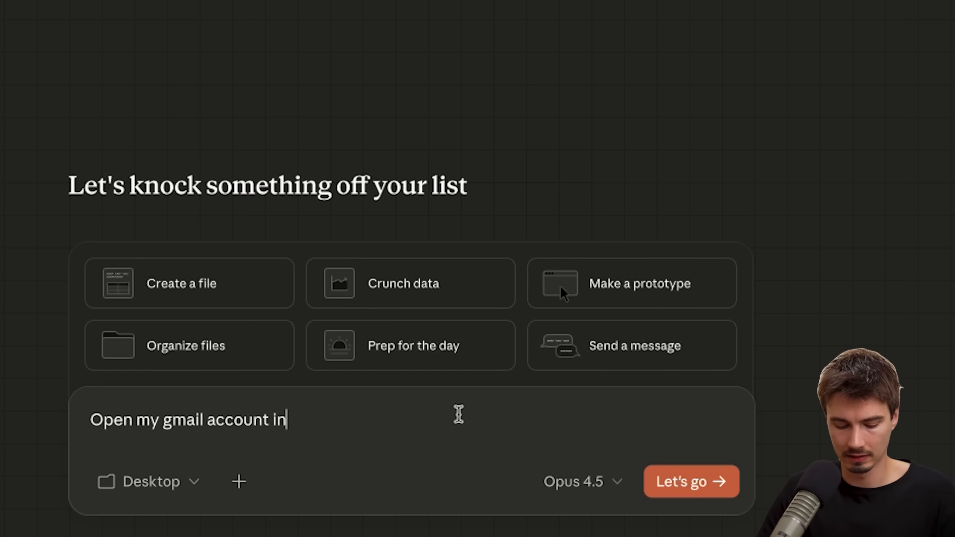
text(the browser and)
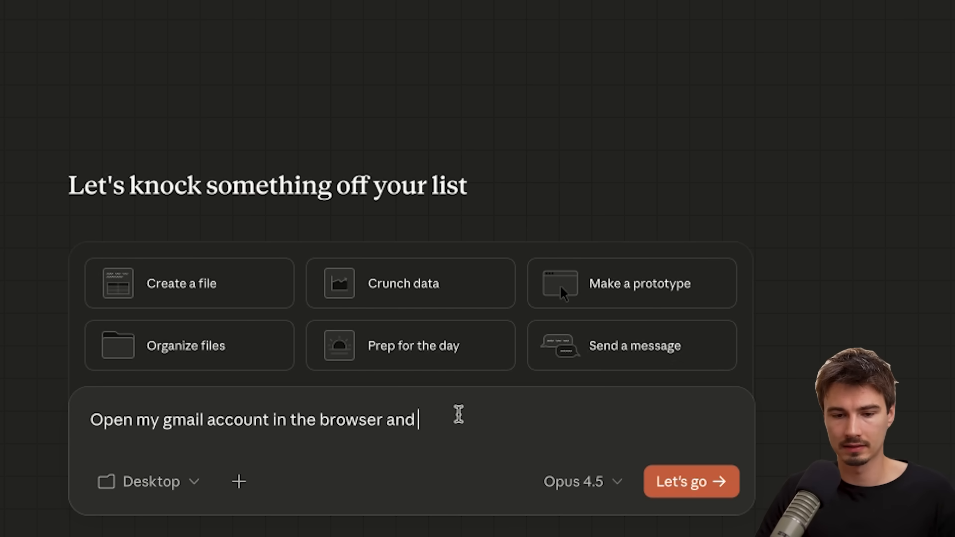
text(tell me about the)
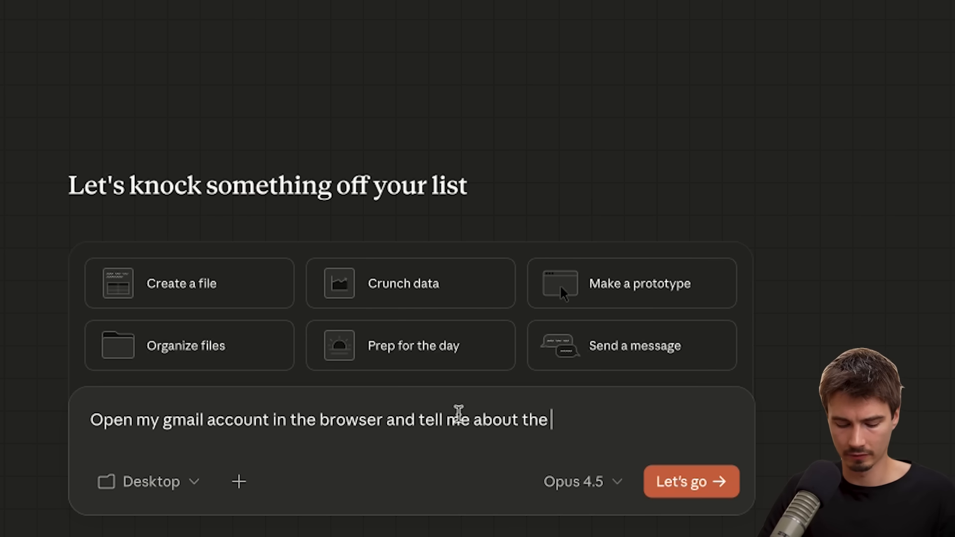
text(3 most important emails f)
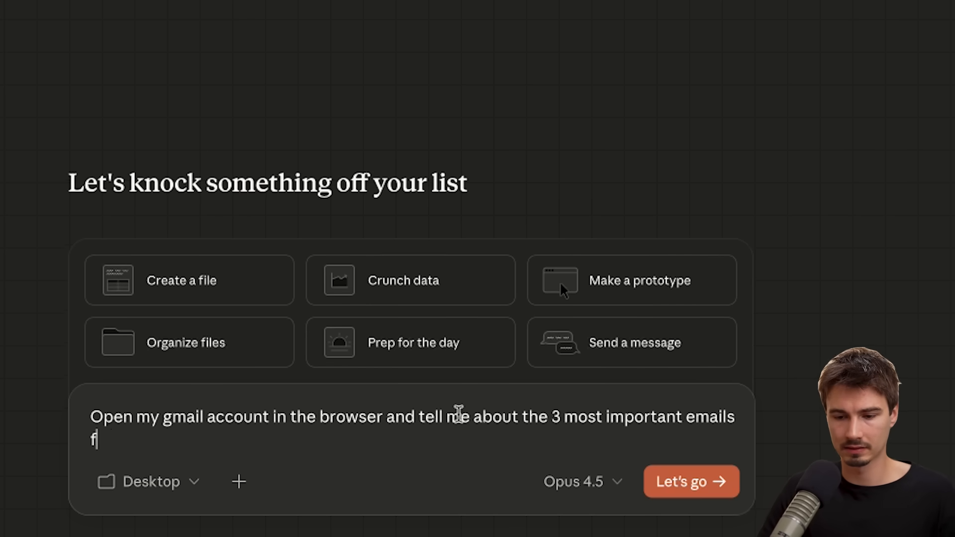
text(rom the past 24)
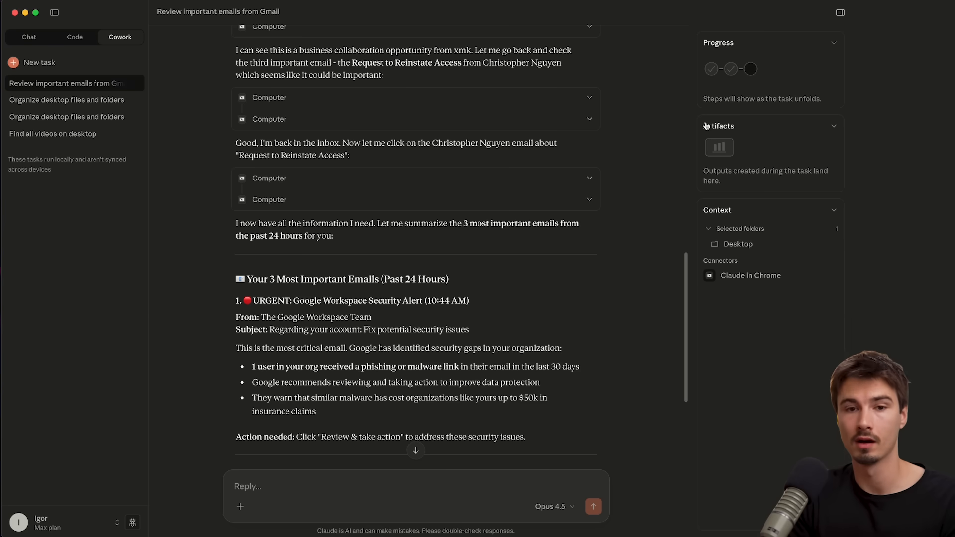
scroll(down, 3)
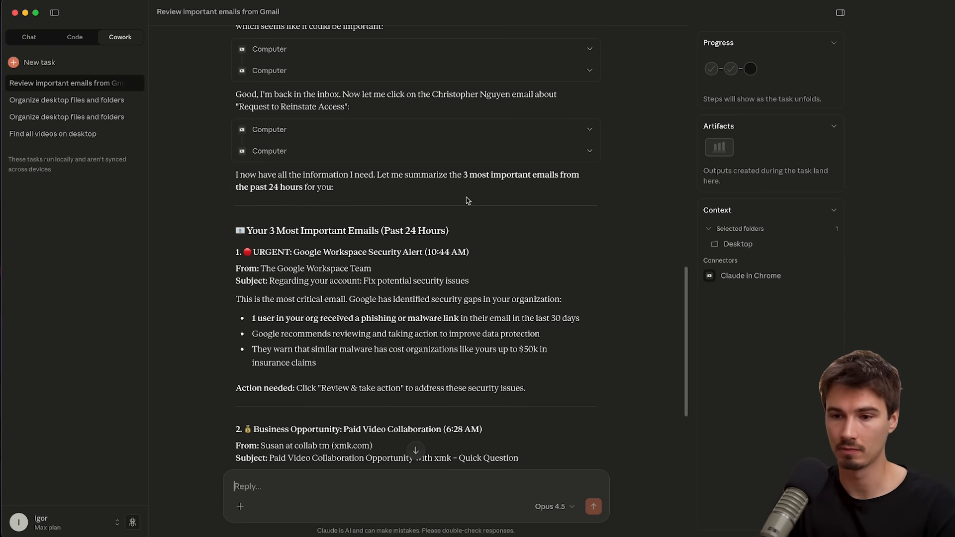
scroll(down, 3)
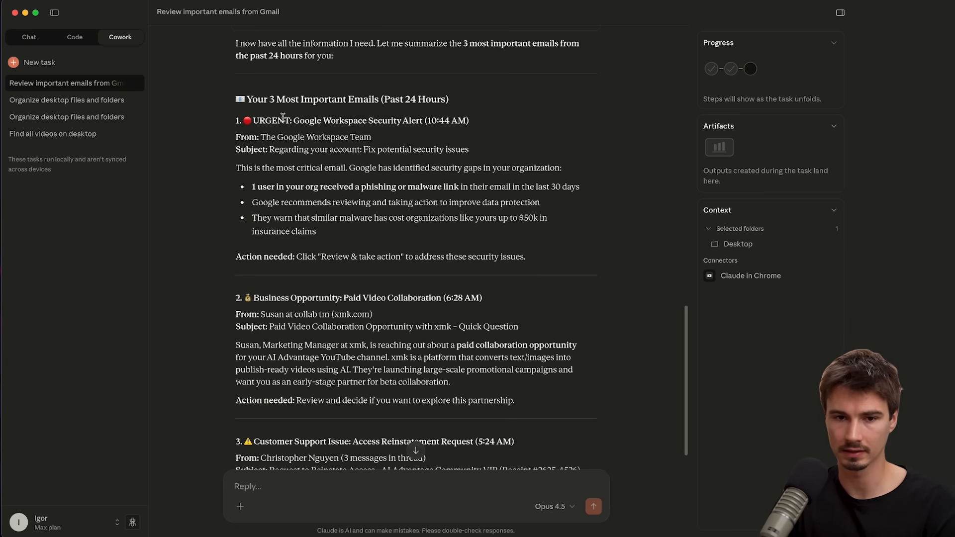
drag(286, 119, 457, 120)
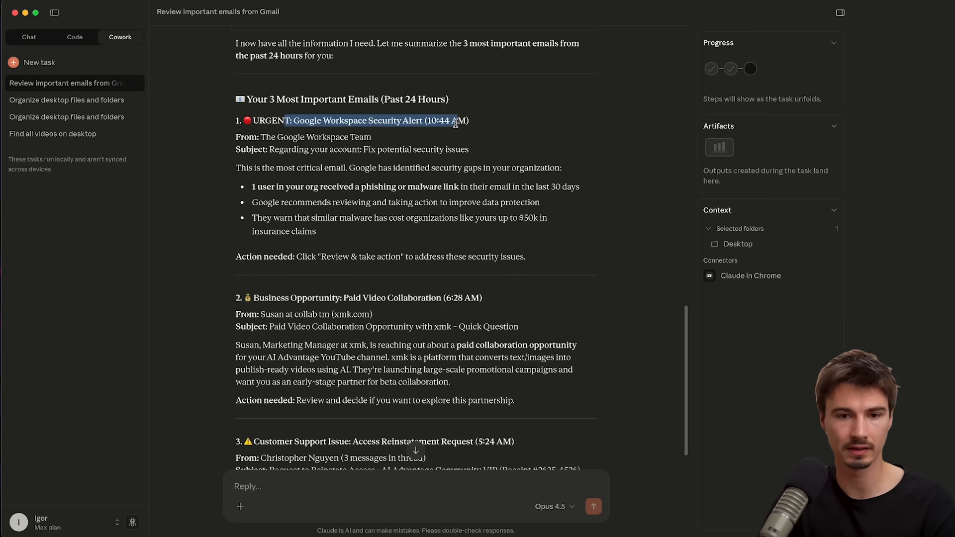
scroll(down, 3)
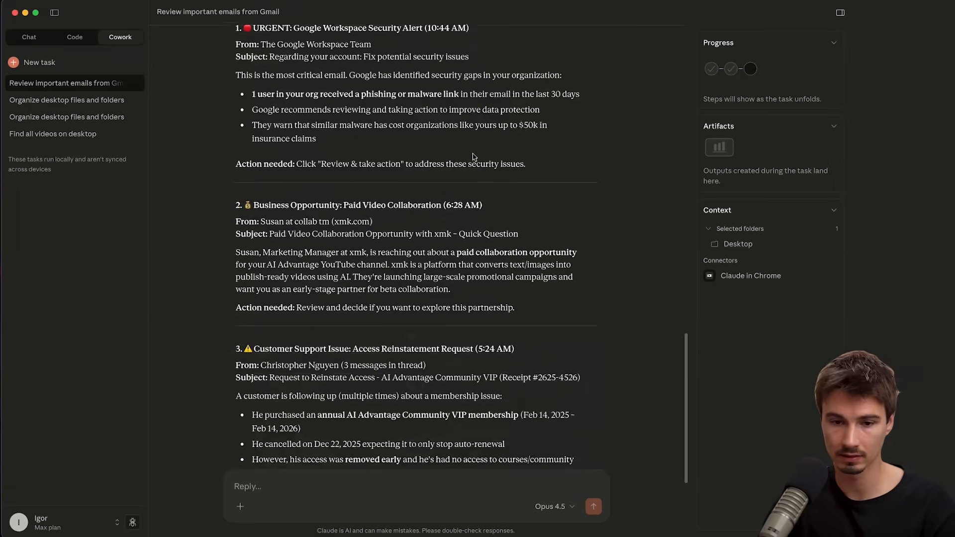
scroll(up, 3)
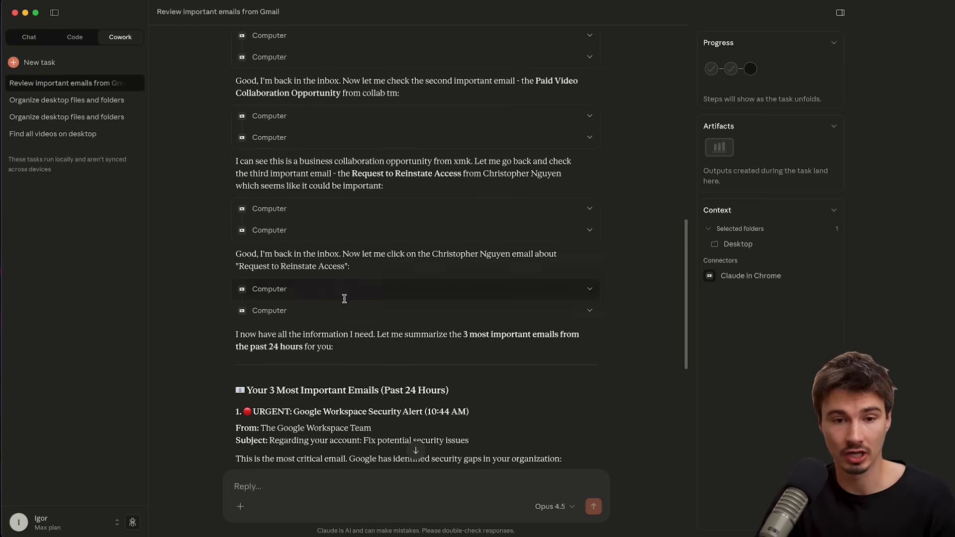
scroll(down, 3)
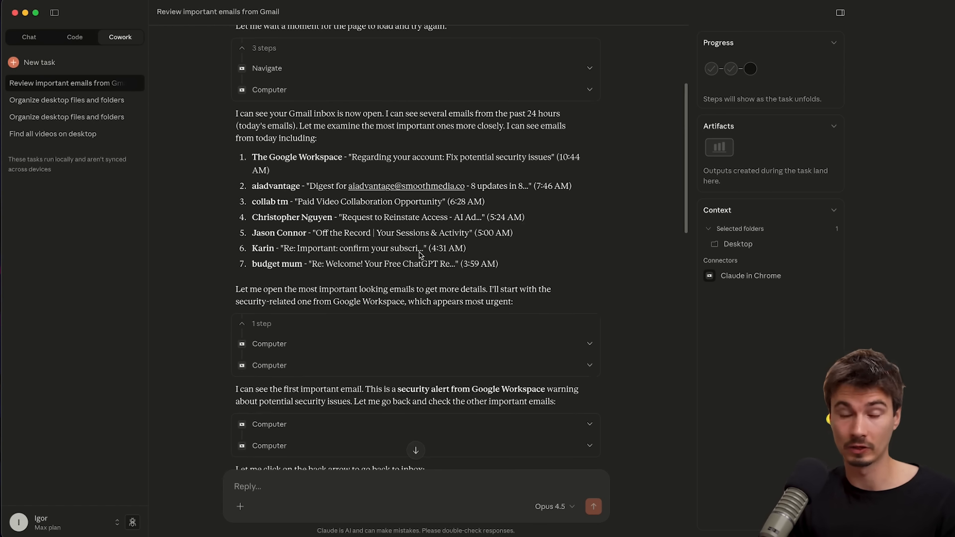
mouse_move(538, 278)
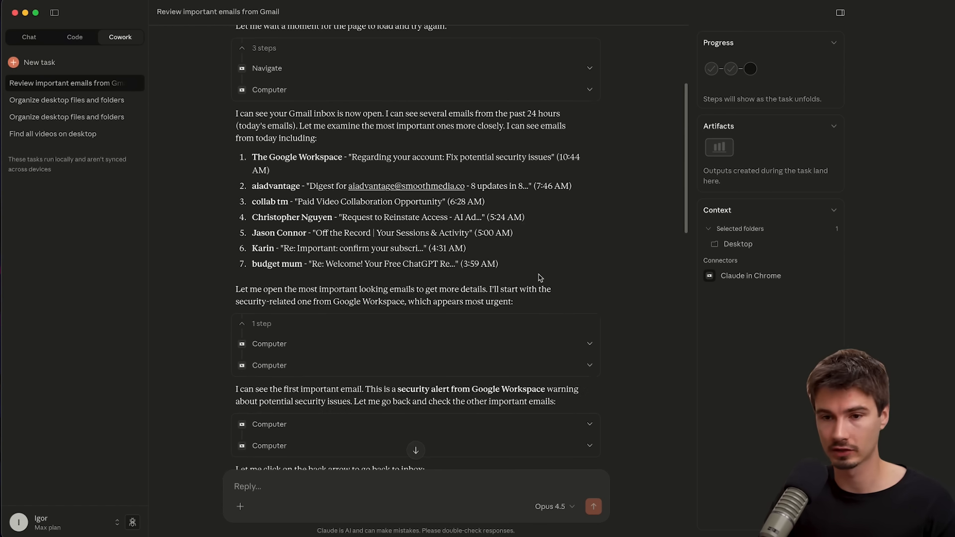
scroll(down, 3)
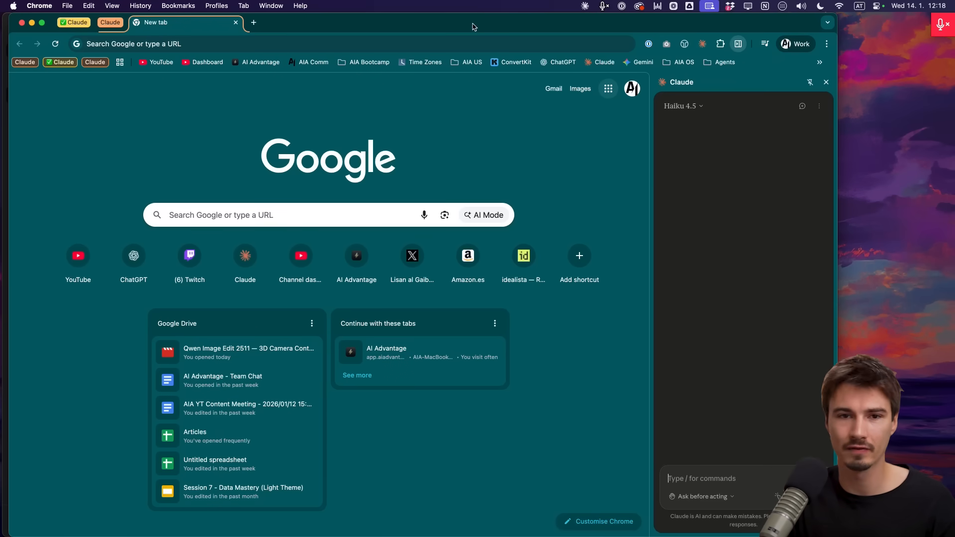
mouse_move(607, 89)
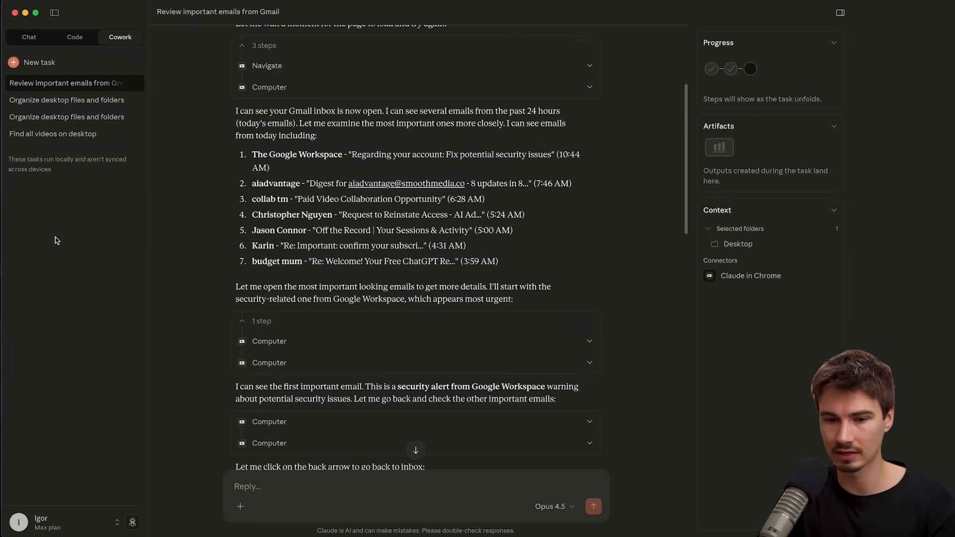
scroll(down, 3)
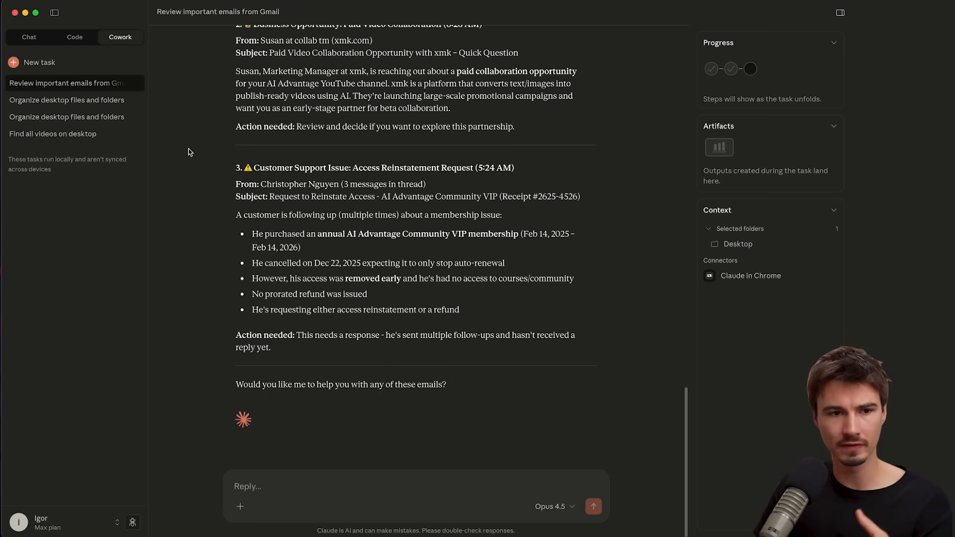
click(66, 100)
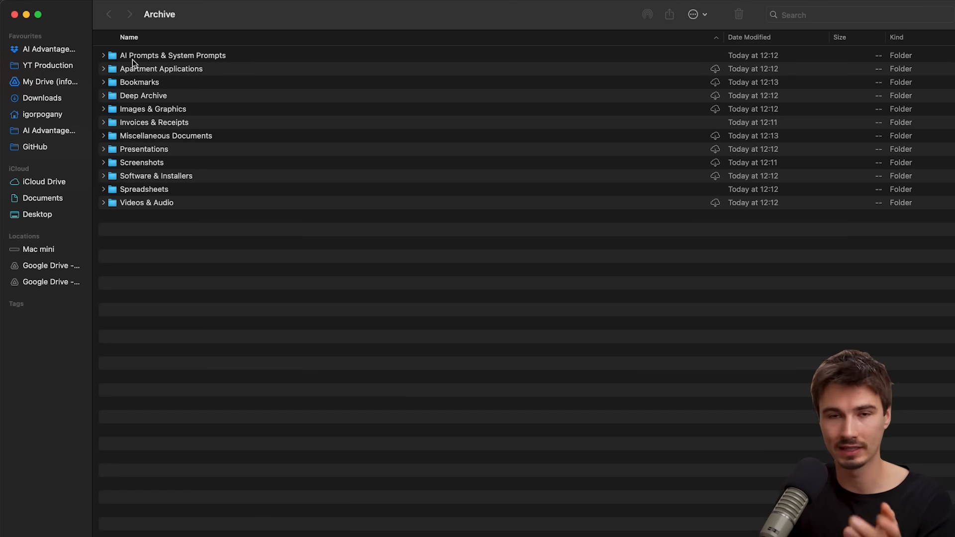
mouse_move(222, 168)
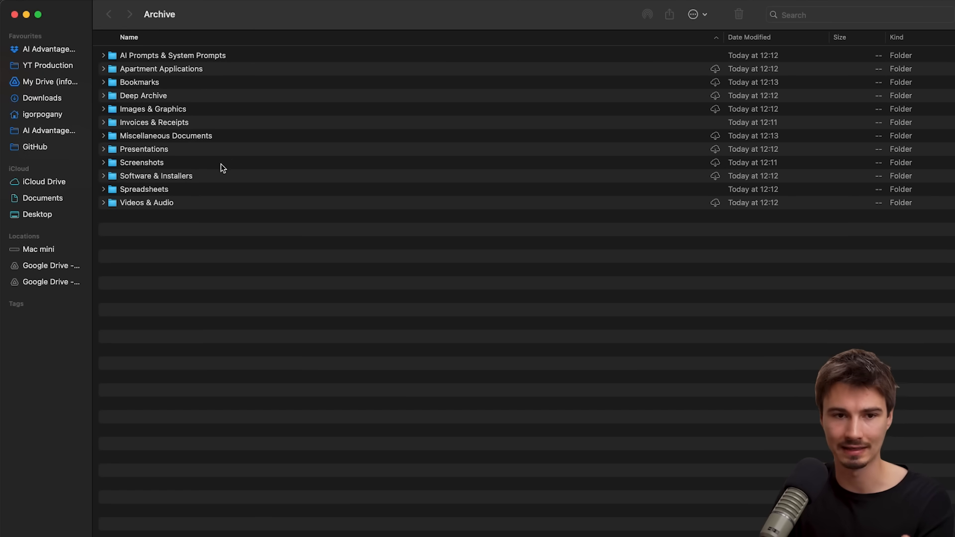
click(103, 109)
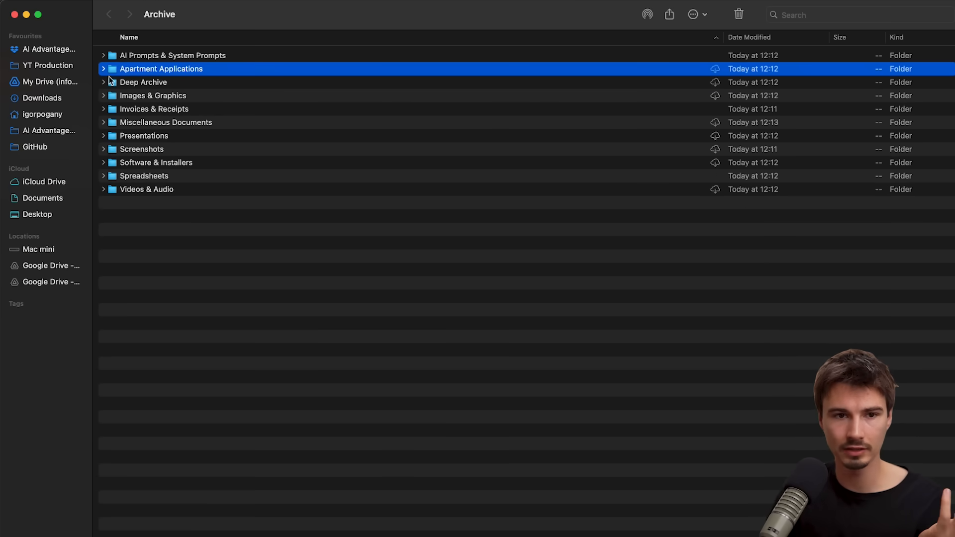
click(103, 55)
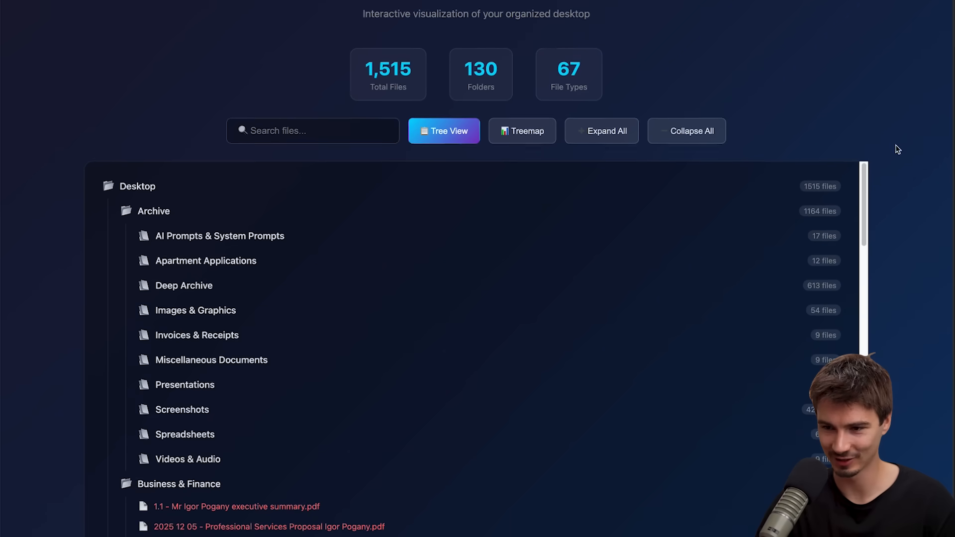
scroll(down, 3)
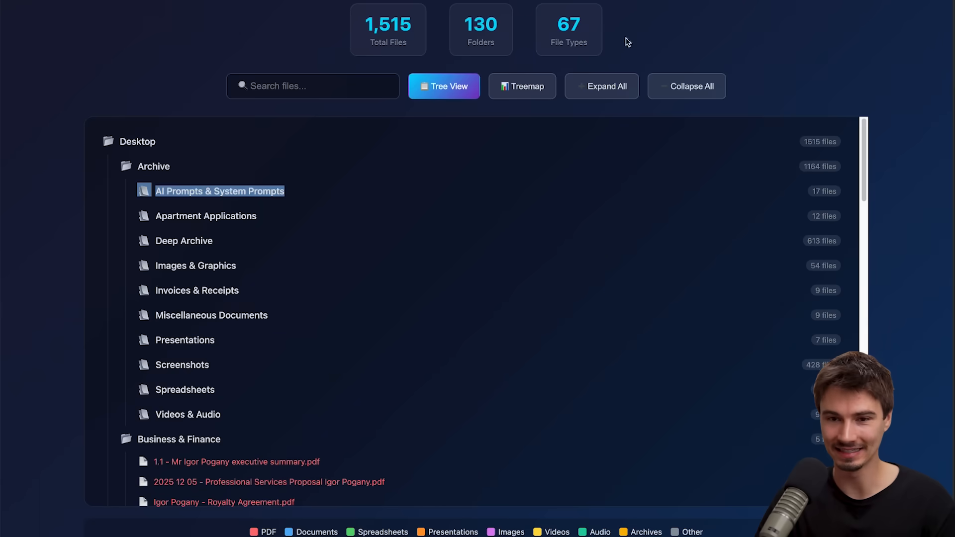
click(521, 86)
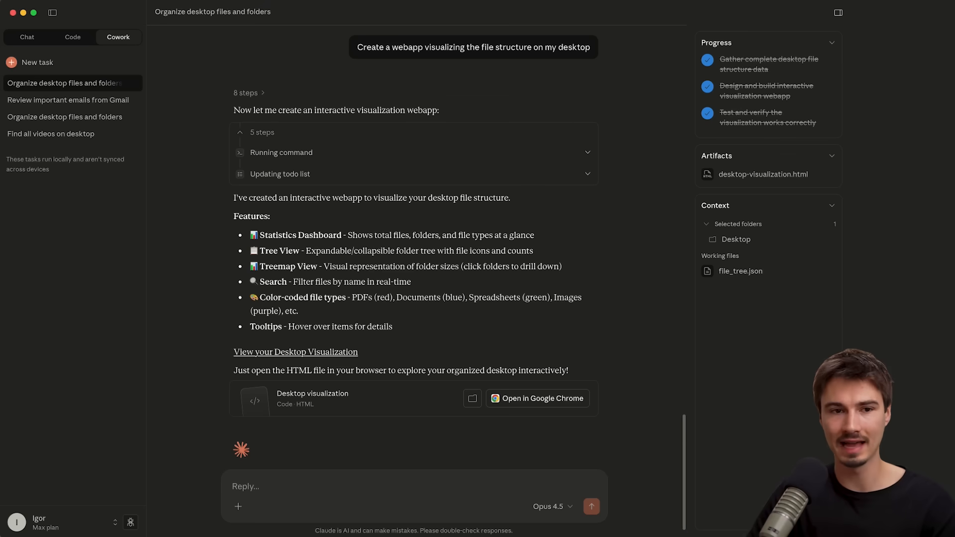
Move from Cowork through Chat to Code mode and start a new Claude Code session.
click(27, 37)
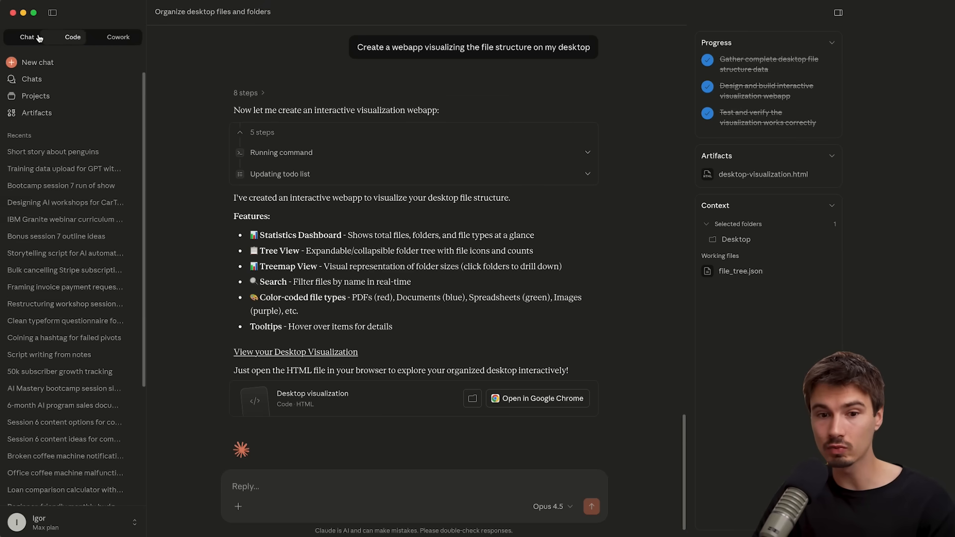
click(38, 62)
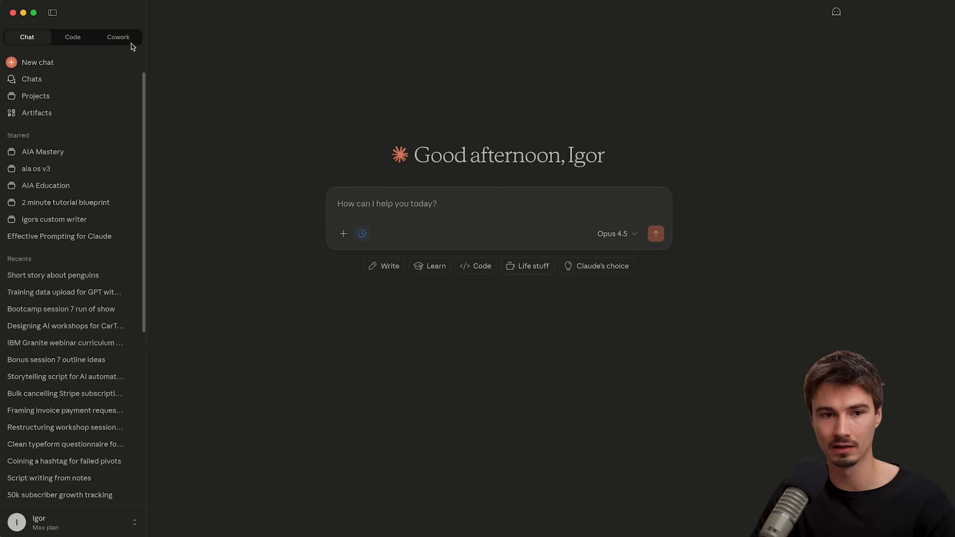
click(73, 37)
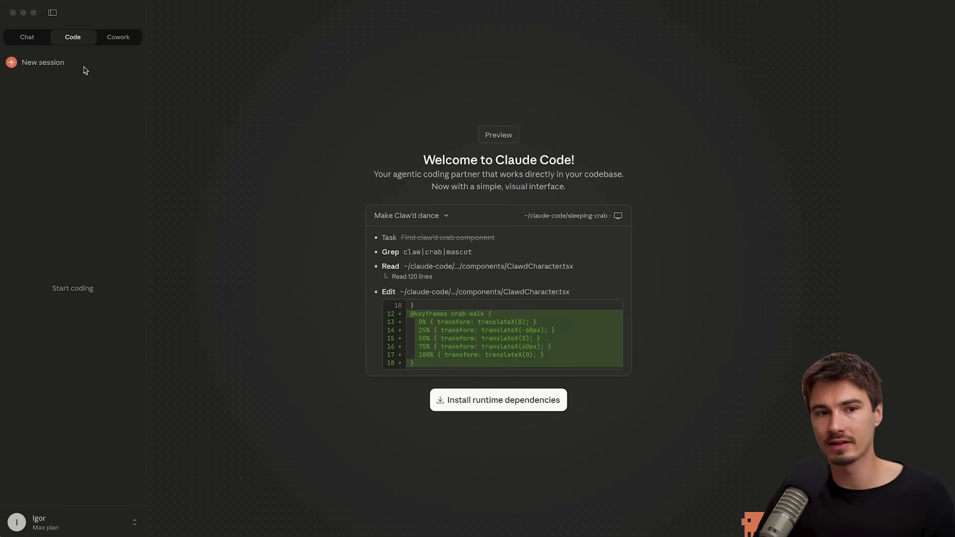
click(119, 36)
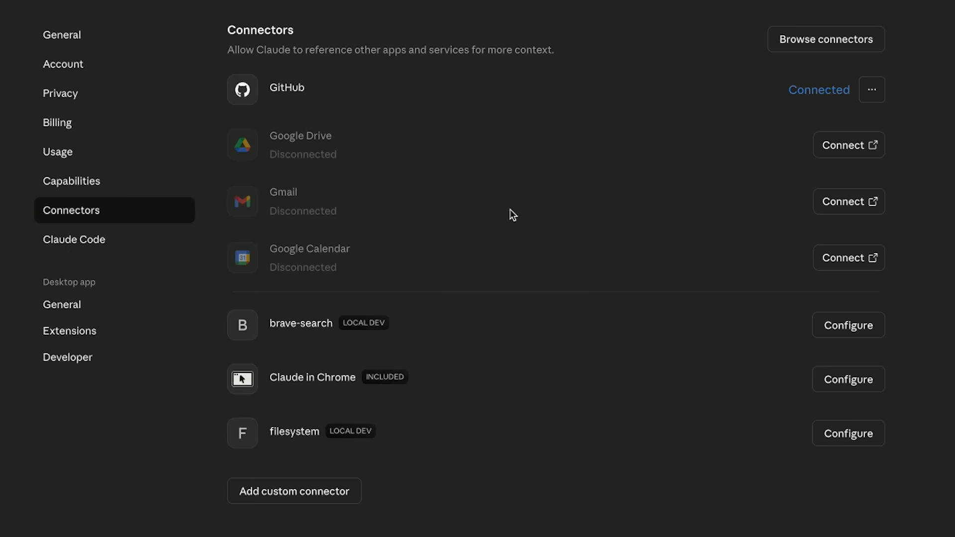
mouse_move(260, 105)
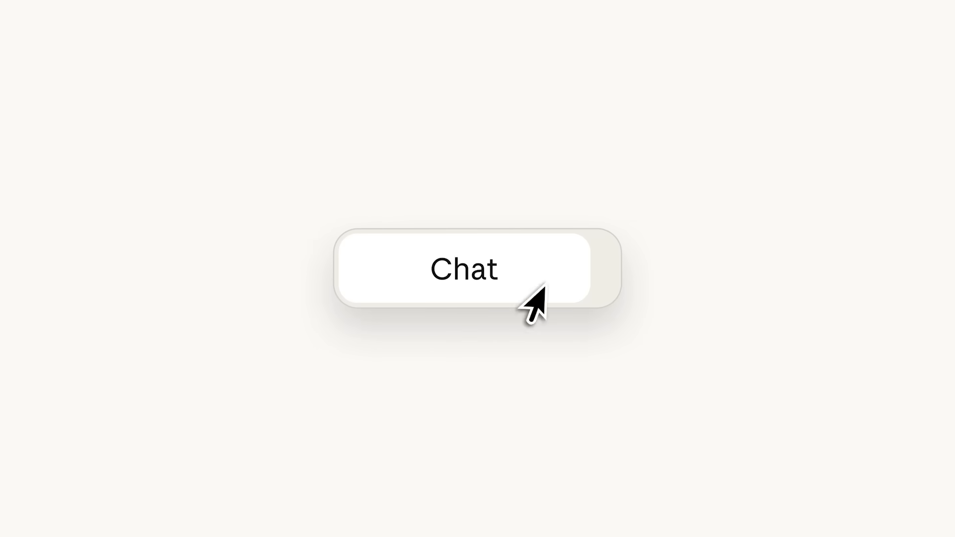
click(464, 269)
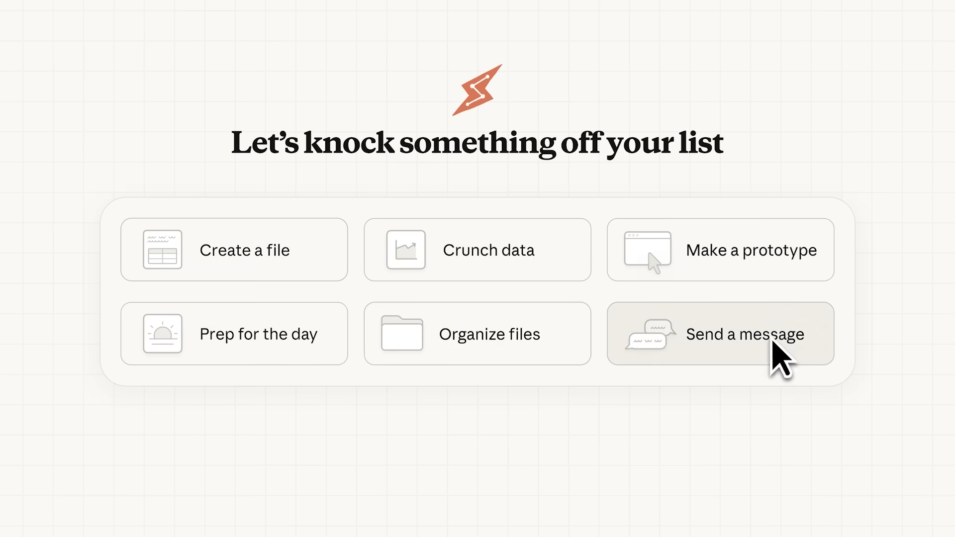